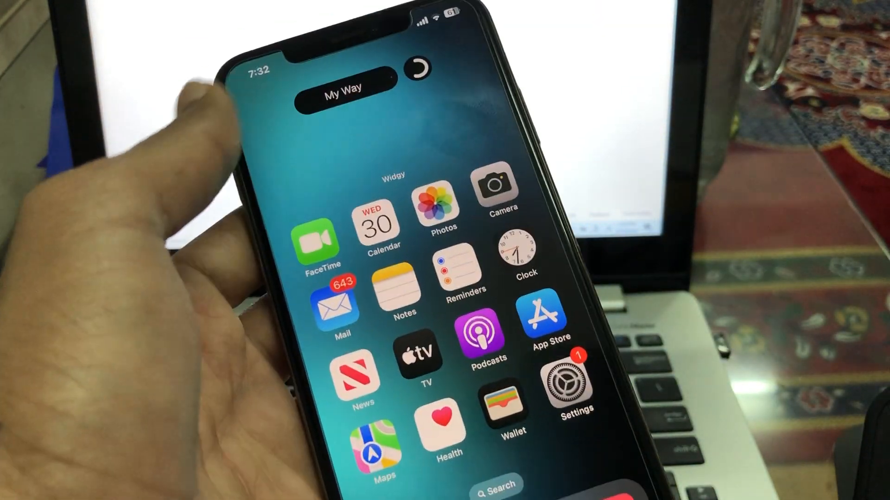
Dismiss the existing widget's menu and launch Widgy from Spotlight search for 'widgy'
left_click(340, 88)
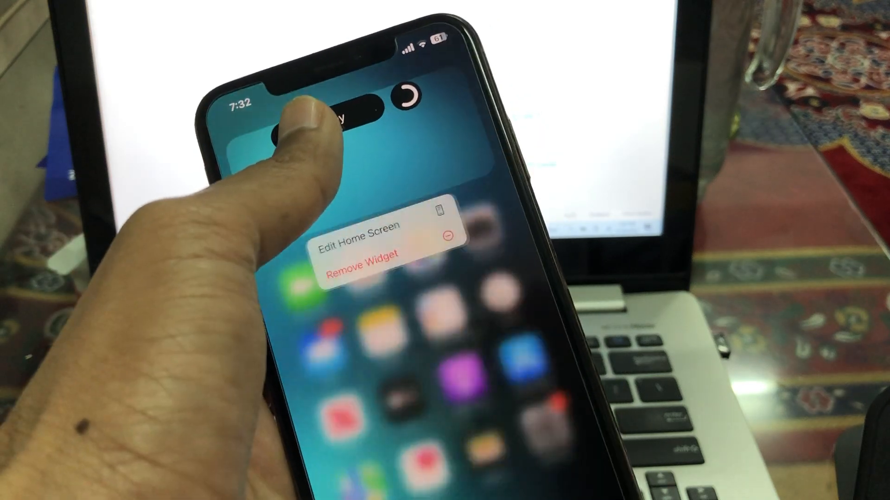
left_click(361, 268)
type("wi")
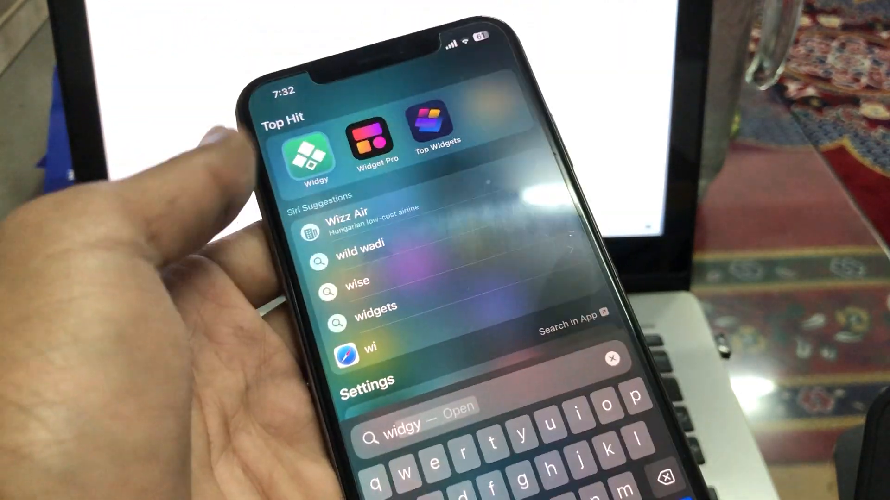
left_click(311, 156)
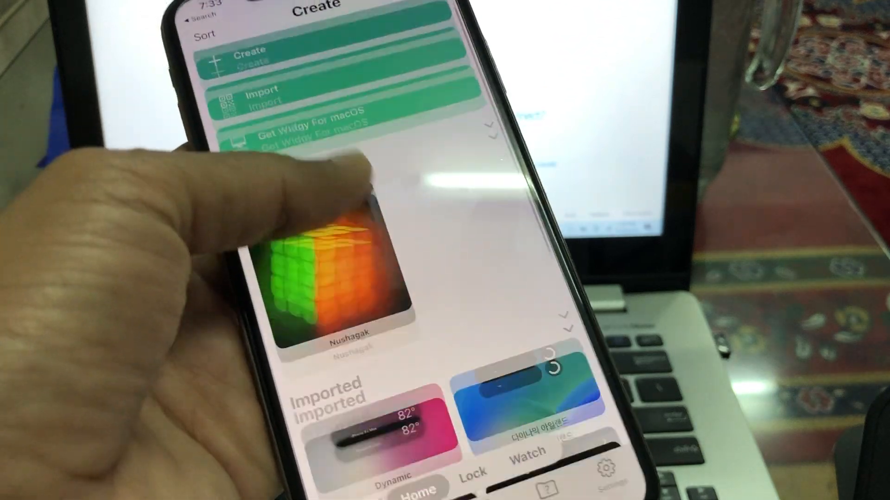
Switch to Widgy's Explore tab to browse featured and feed widgets
scroll("down", 3)
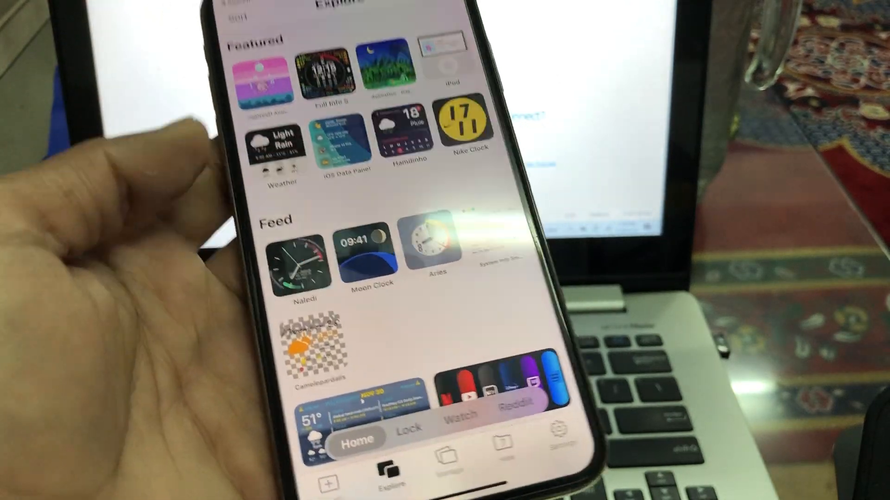
Scroll the Explore feed and open the 다이나믹 아일랜드 widget's detail page
scroll("down", 3)
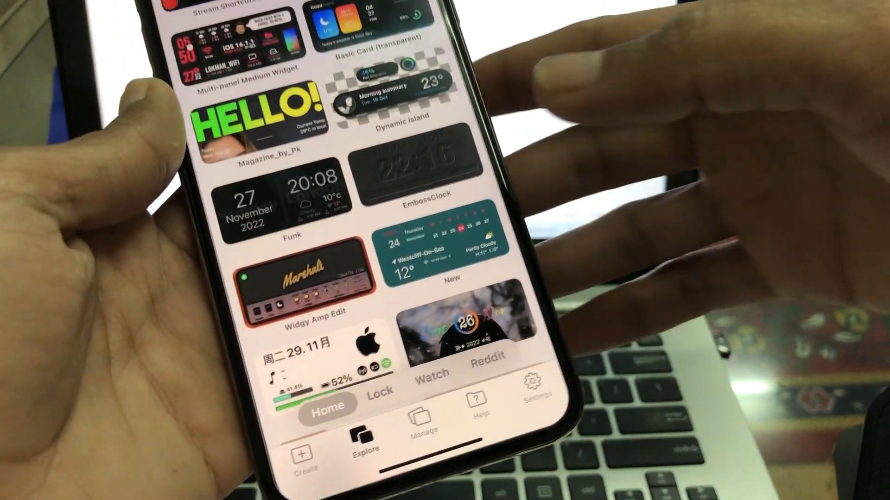
scroll("down", 3)
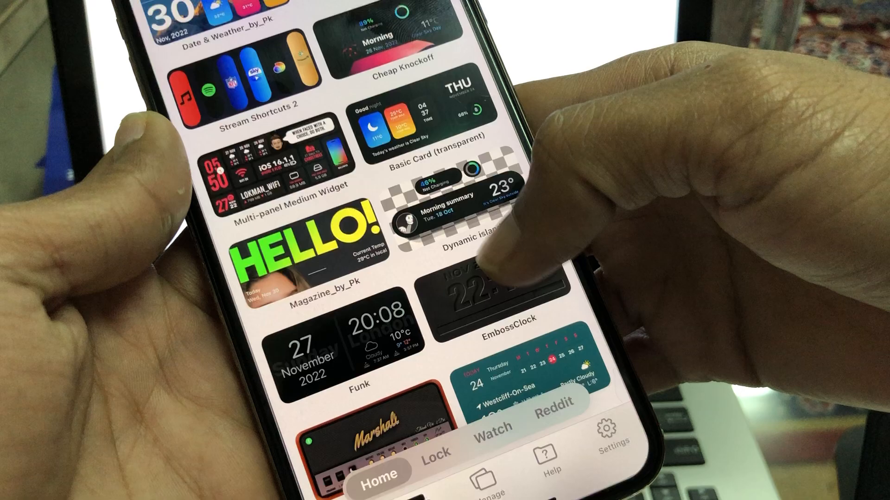
scroll("down", 3)
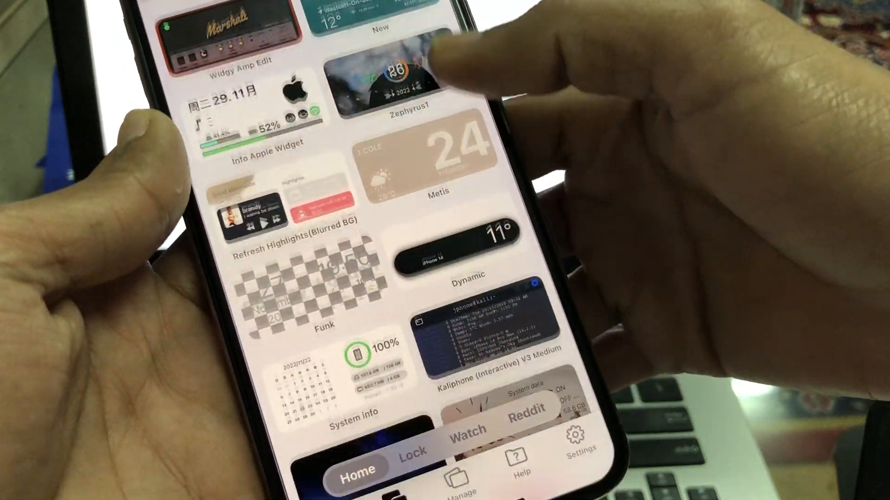
scroll("down", 3)
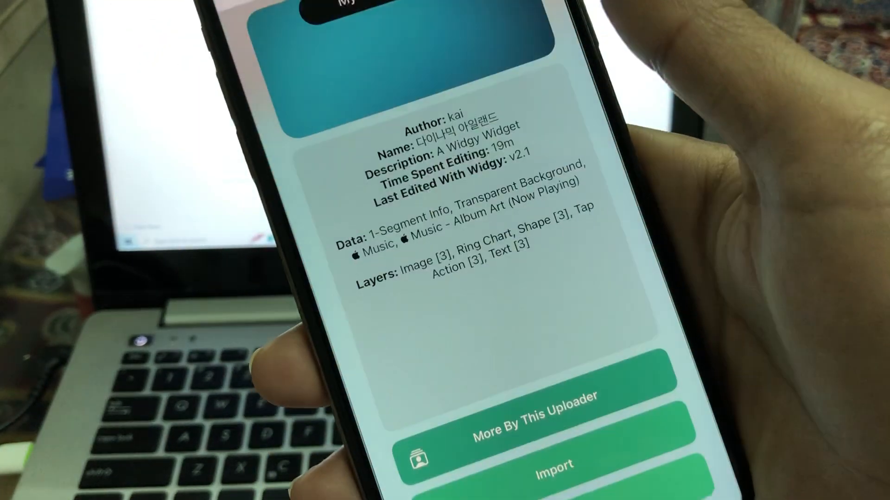
Import the 다이나믹 아일랜드 widget and open it from the Create tab
left_click(553, 465)
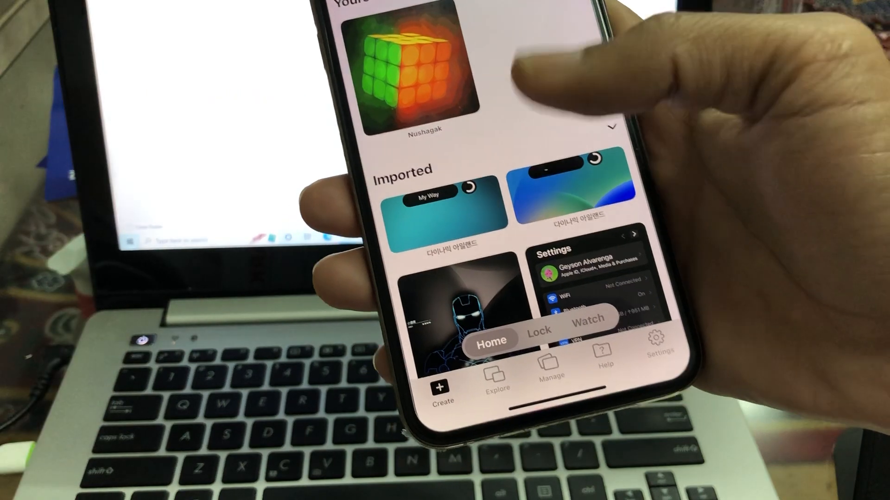
left_click(549, 377)
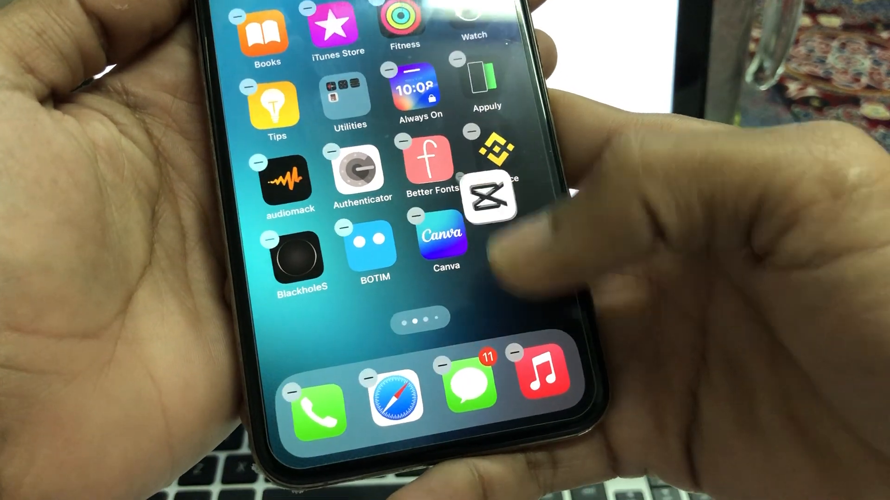
Swipe through home screen pages in jiggle mode, then return to Widgy's Manage tab
scroll("left", 3)
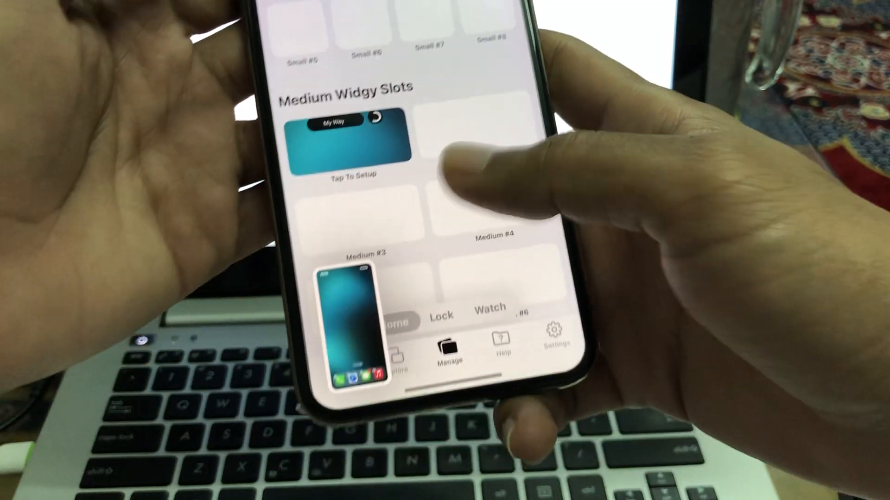
Scroll through the Manage tab's small and medium slot lists, then go home
scroll("down", 3)
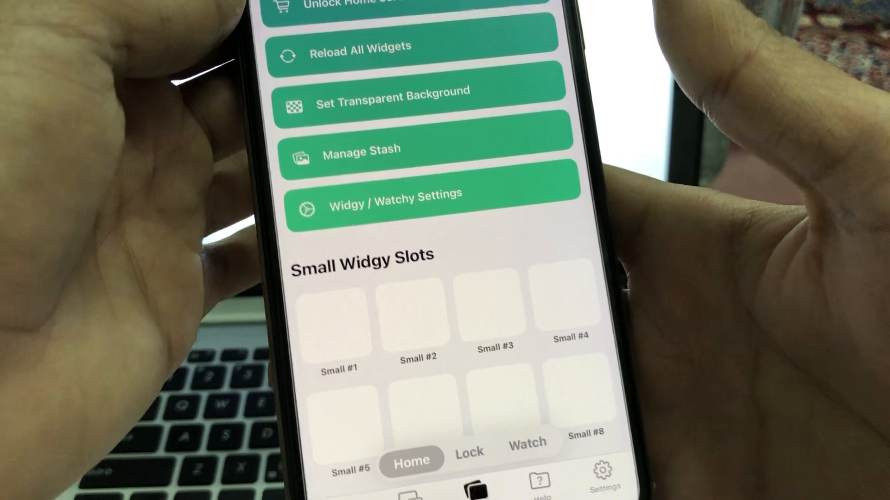
scroll("down", 3)
type("Wi")
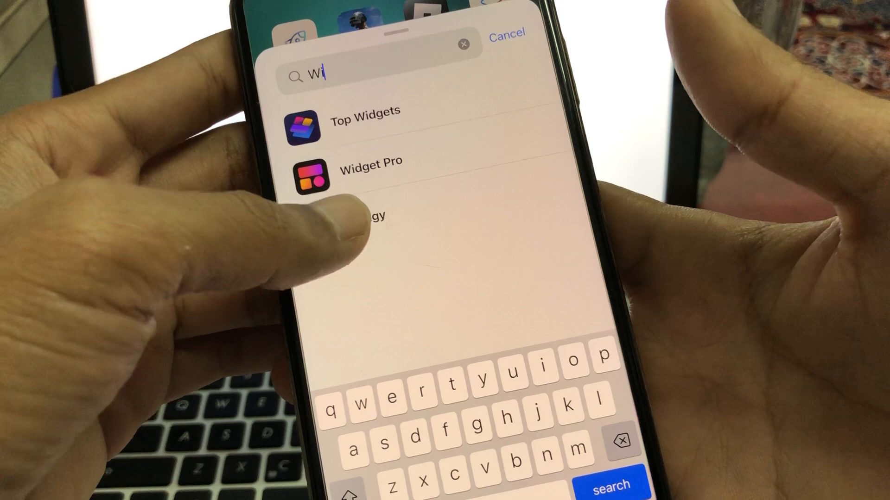
Select Widgy from the 'Wi' widget gallery search results to show its widget sizes
left_click(368, 162)
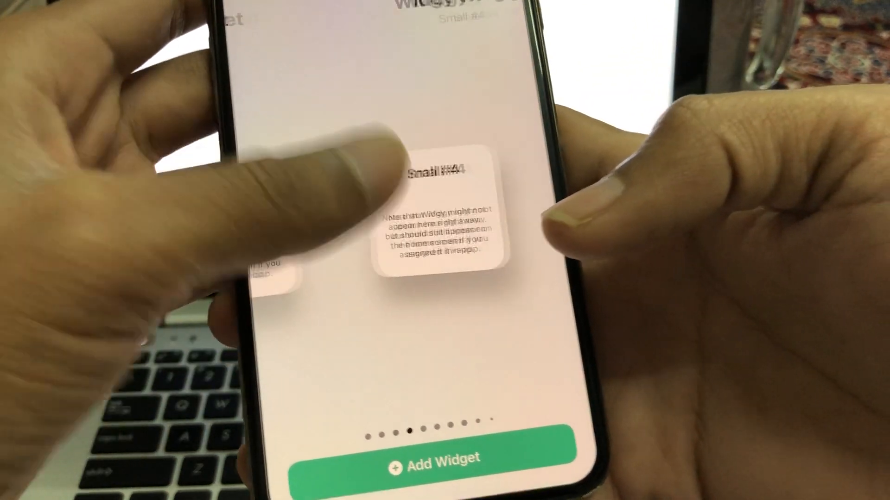